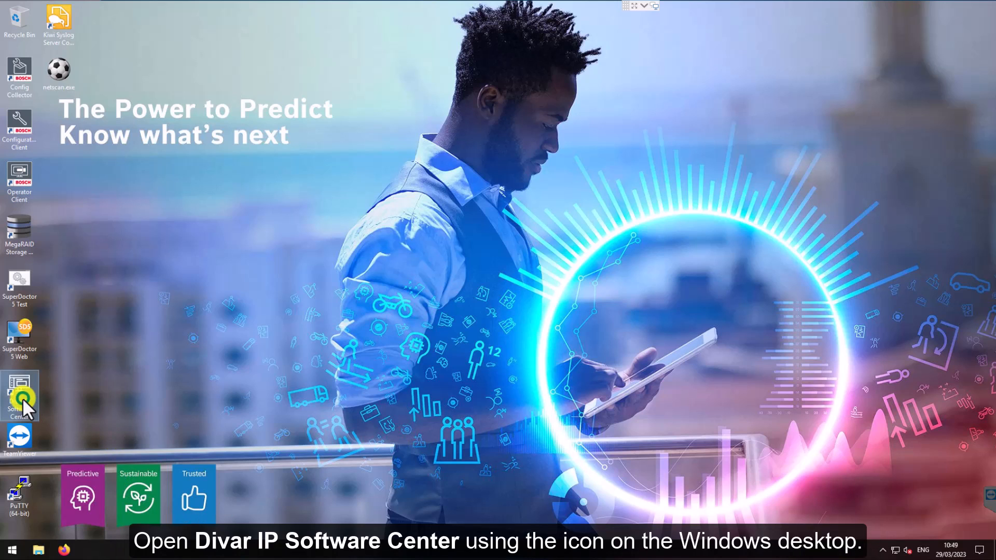
mouse_move(25, 397)
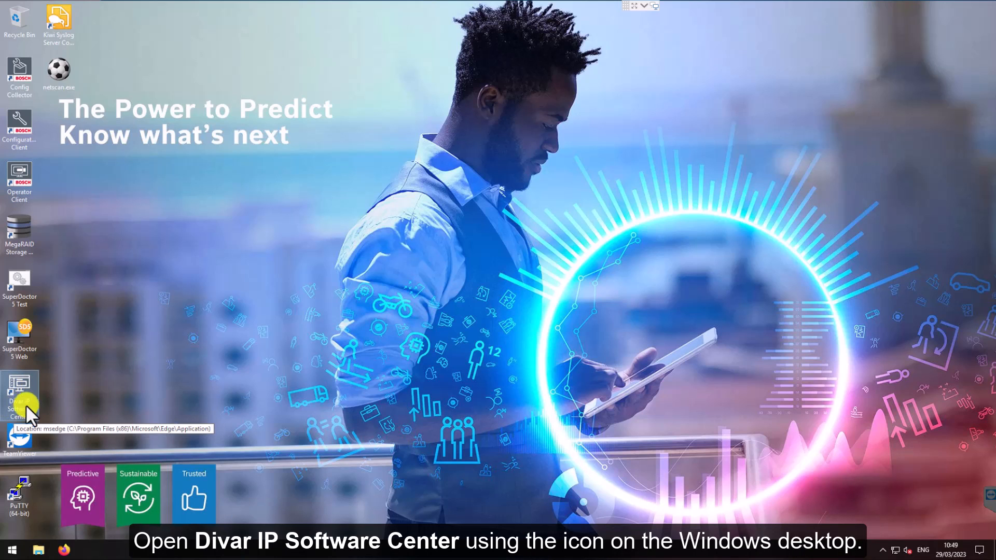
Launch DIVAR IP Software Center from its desktop icon.
double_click(20, 393)
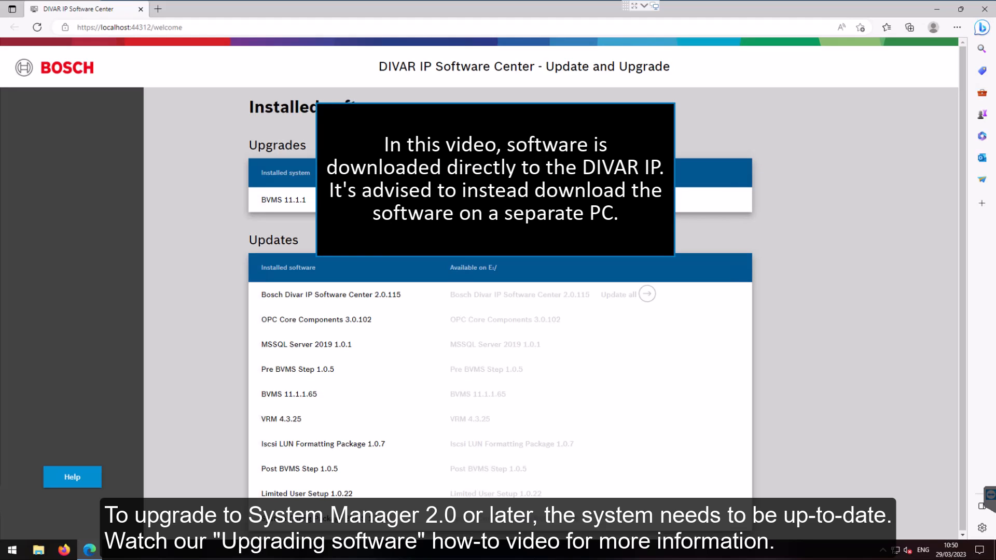
mouse_move(315, 417)
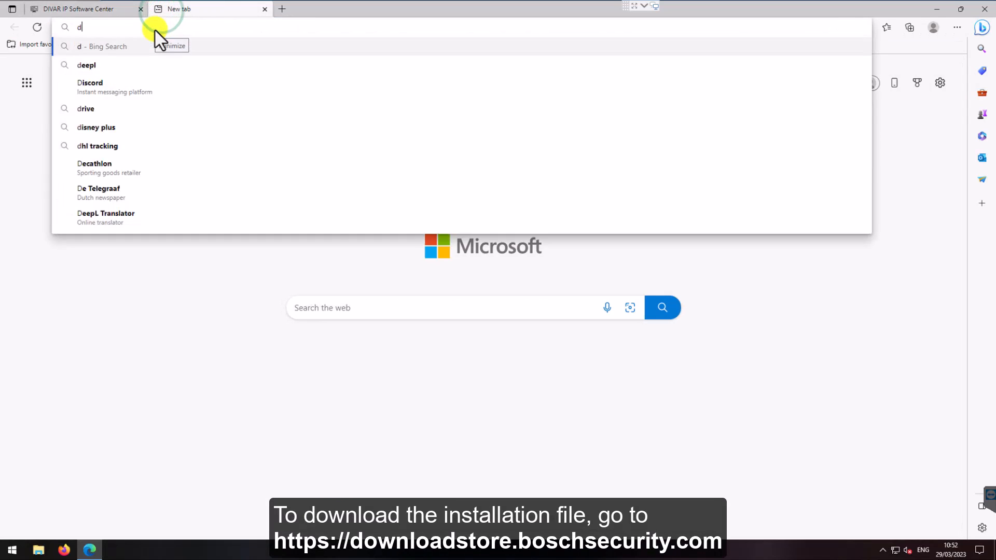
Browse downloadstore.boschsecurity.com, accept cookies and list the BVMS Appliances software packages.
text(downloadstore.boschsecurity.com)
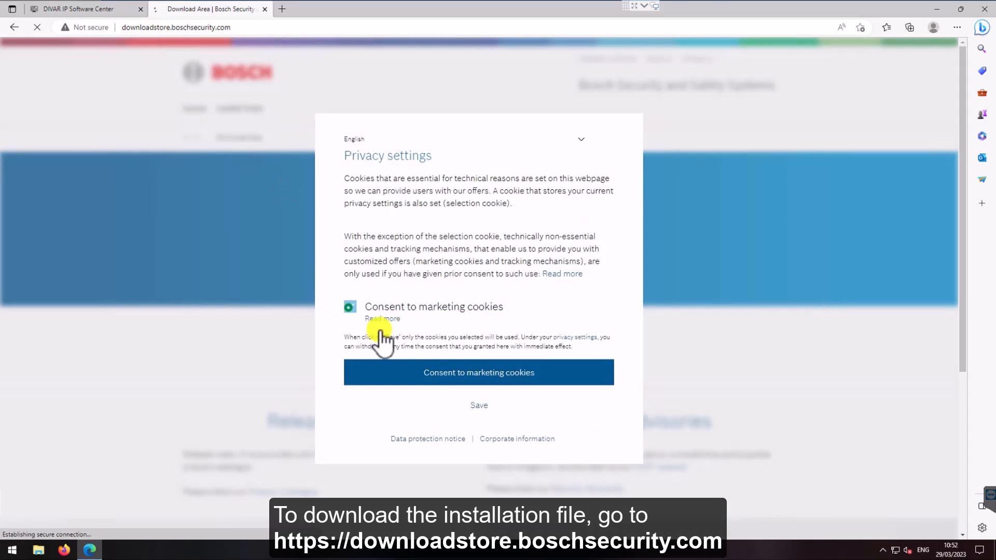
click(479, 372)
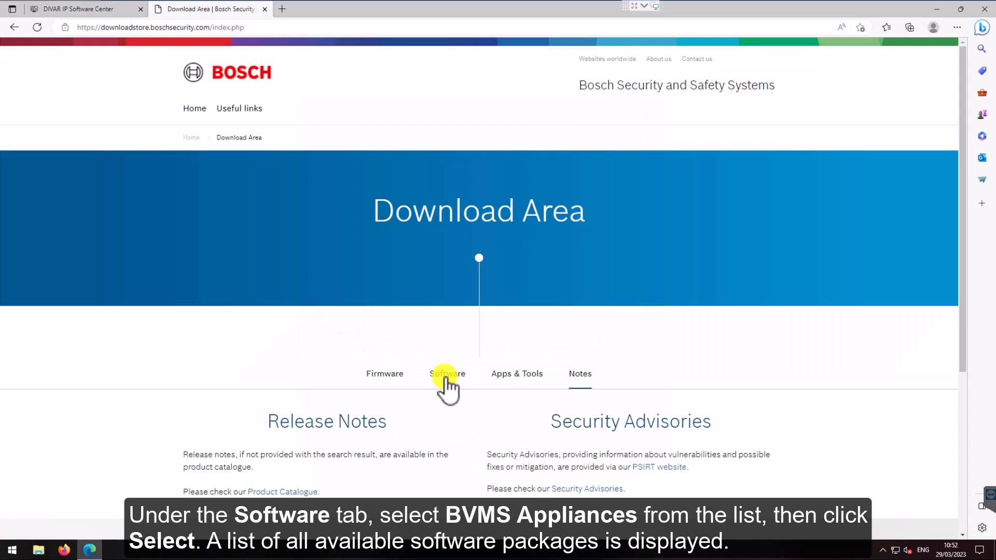
click(447, 374)
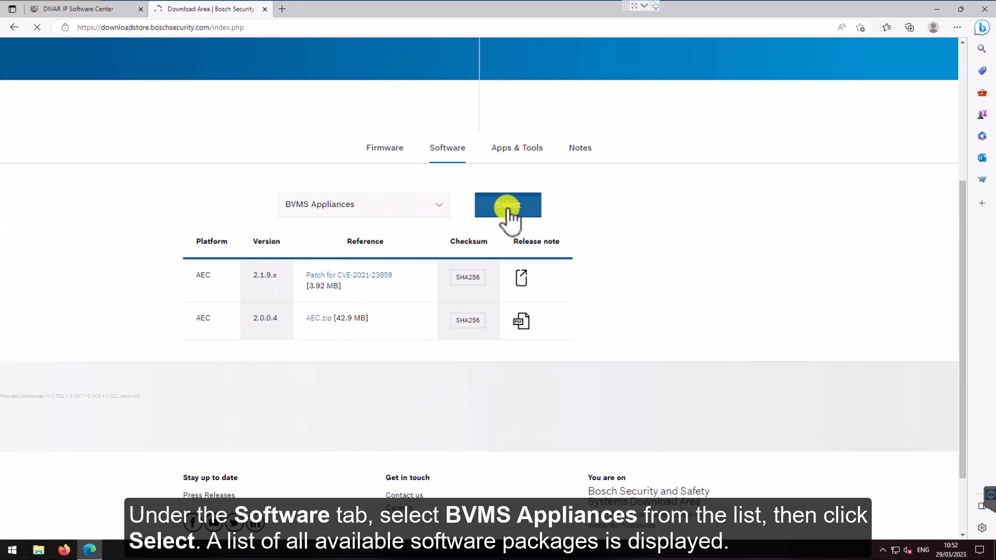
click(508, 204)
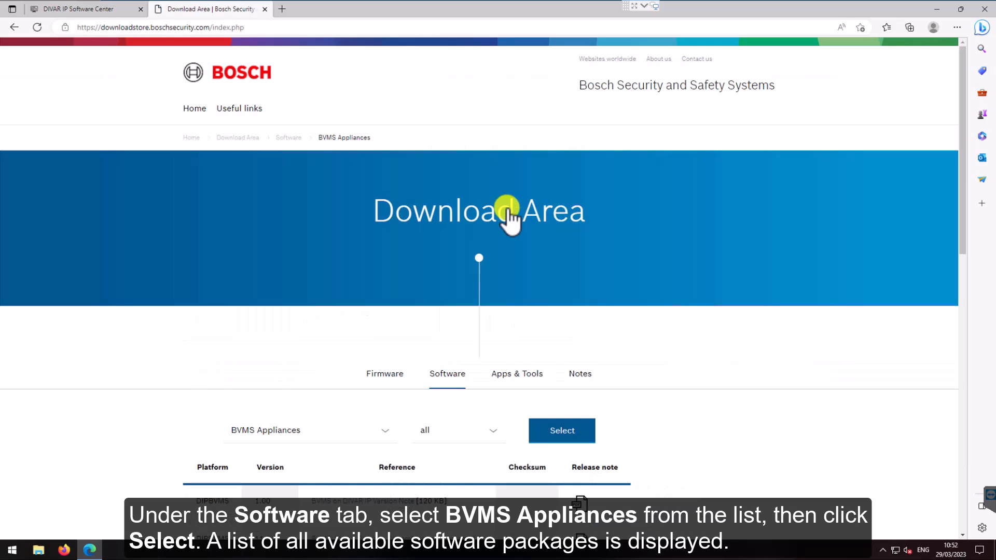
scroll(down, 3)
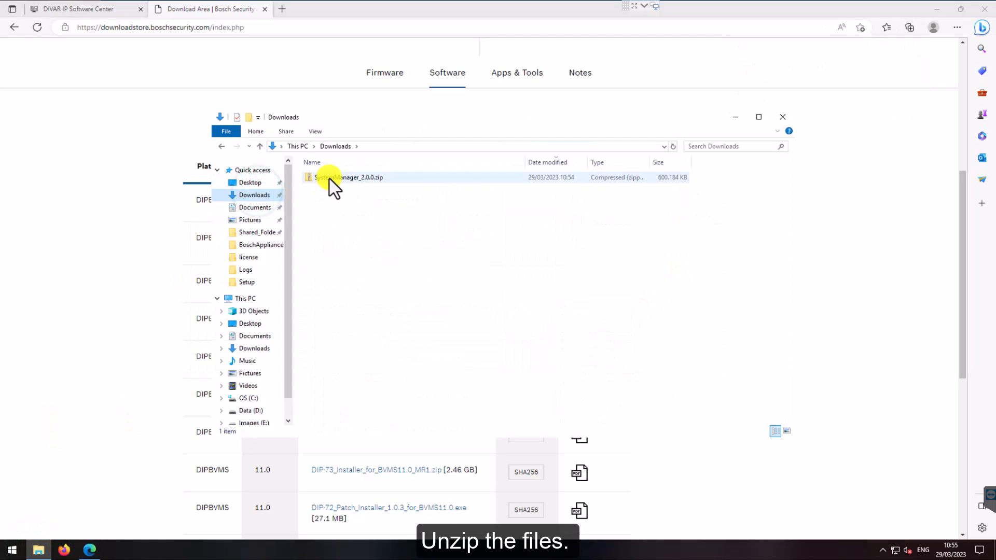
Extract SystemManager_2.0.0.zip with 7-Zip to reveal the SystemManager_x64_2.0.0.exe installer.
right_click(348, 177)
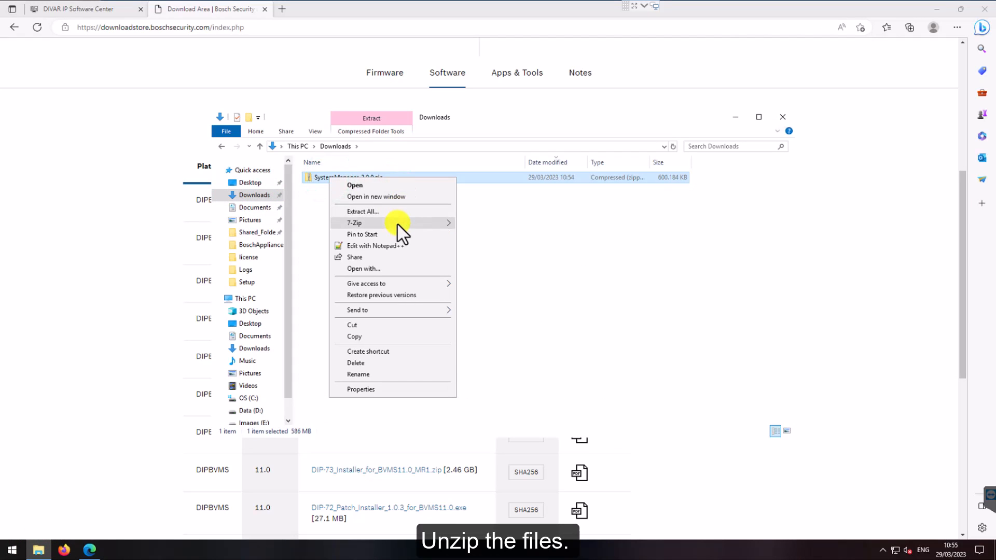
click(362, 211)
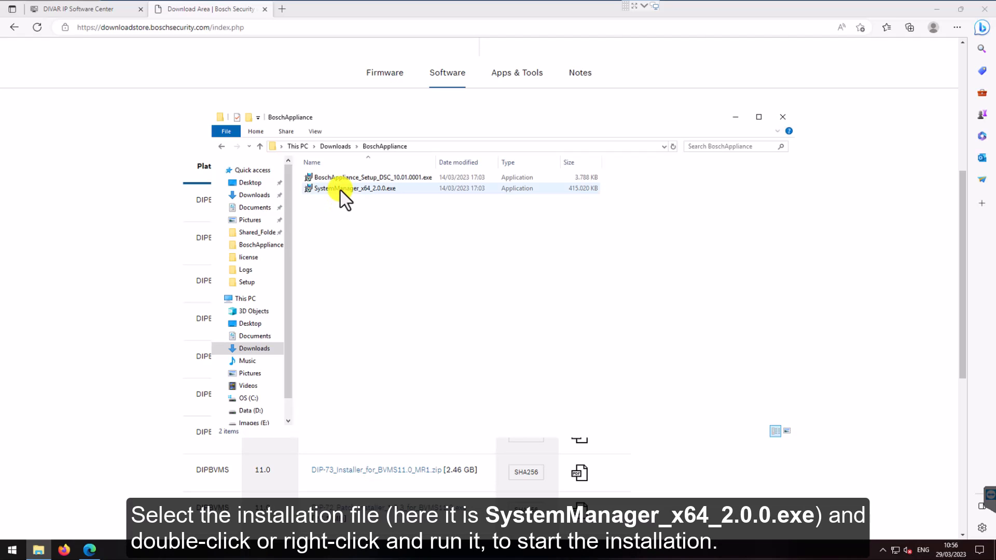
right_click(352, 188)
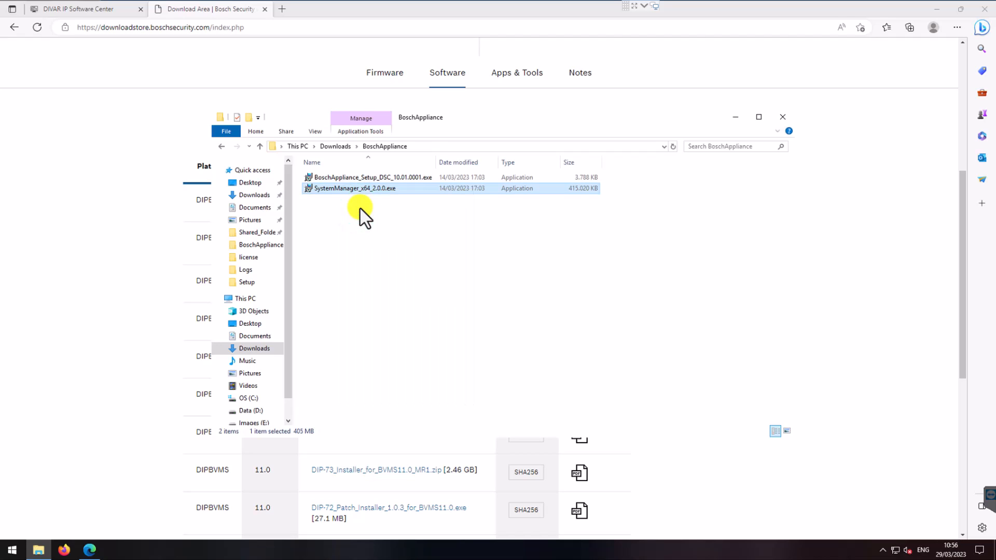
Install System Manager 2.0 from SystemManager_x64_2.0.0.exe, accepting the license and the SuperDoctor update.
double_click(353, 187)
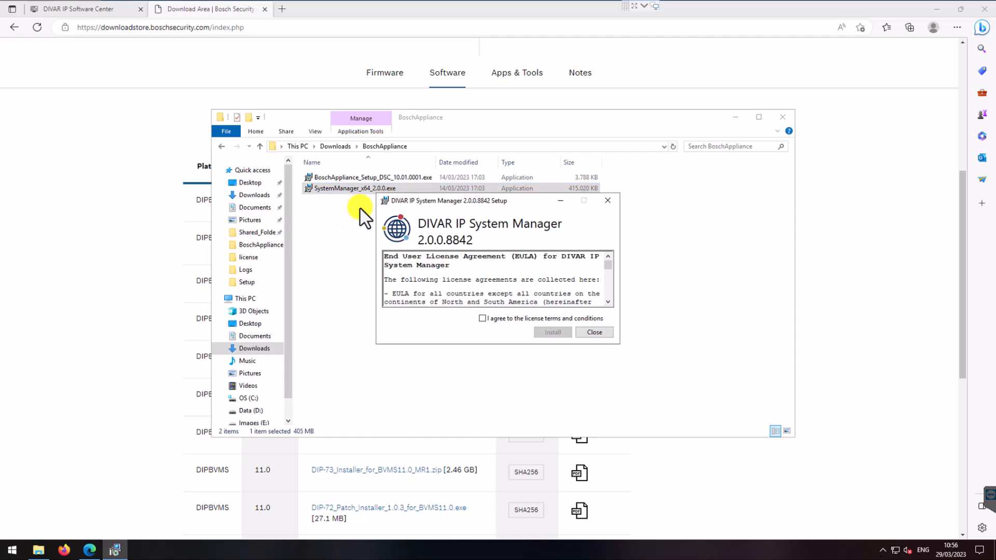
click(482, 318)
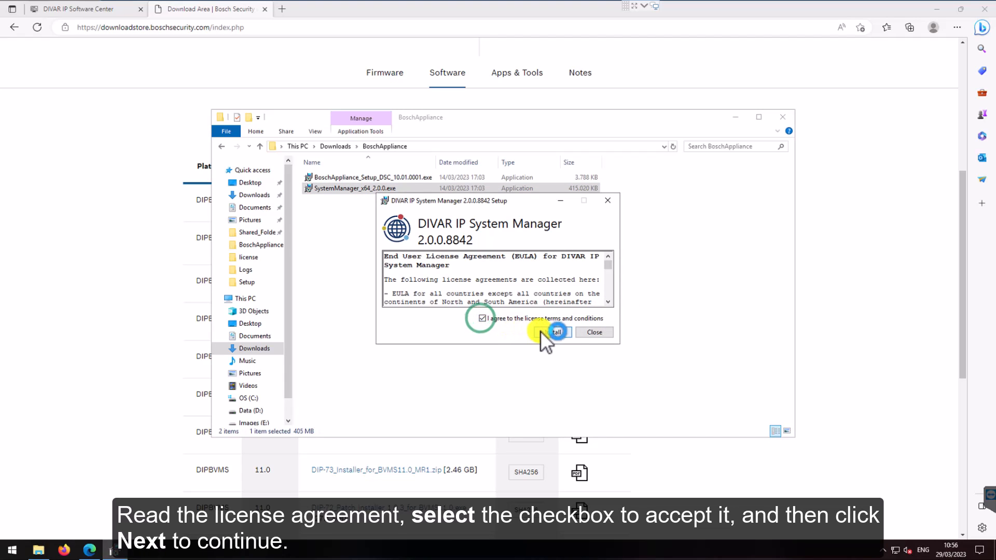
click(557, 332)
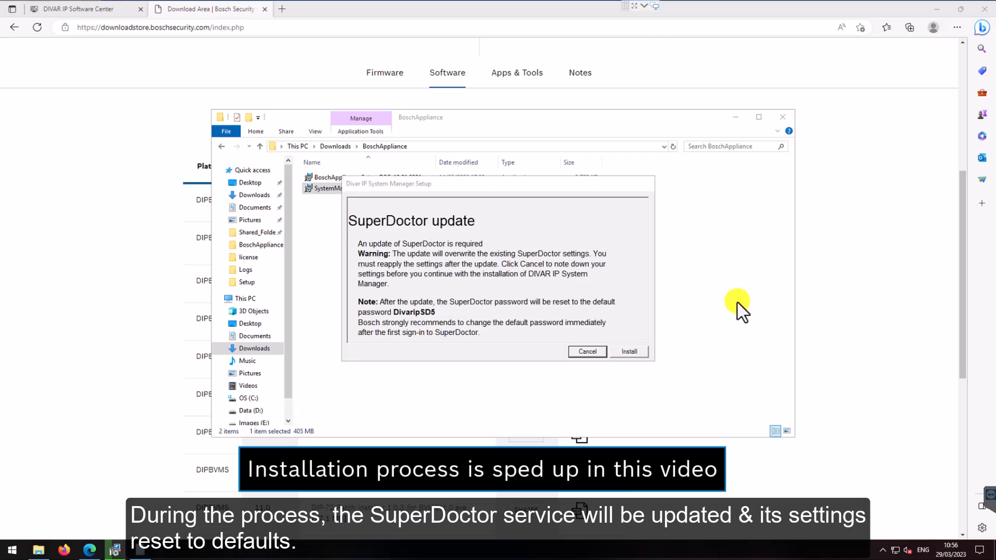
mouse_move(724, 312)
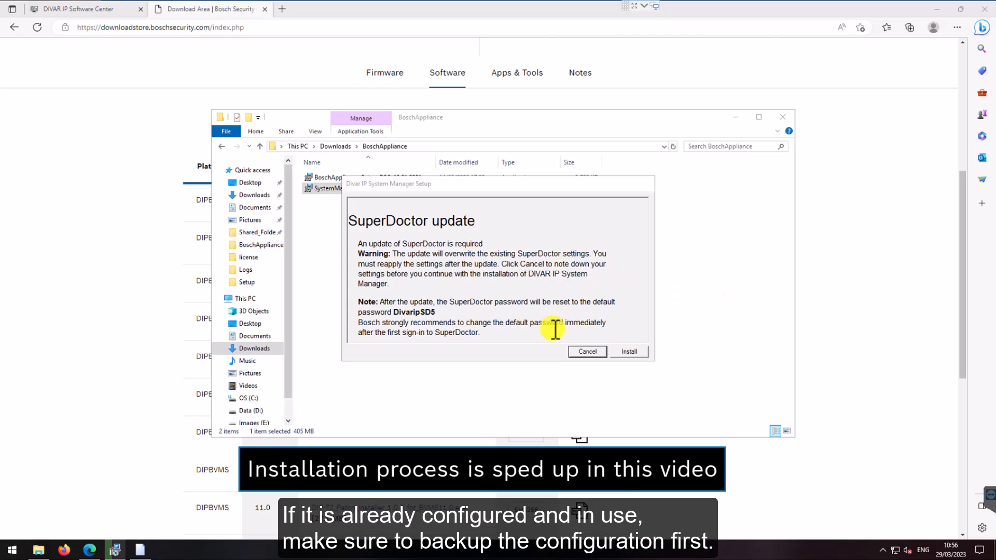
mouse_move(550, 335)
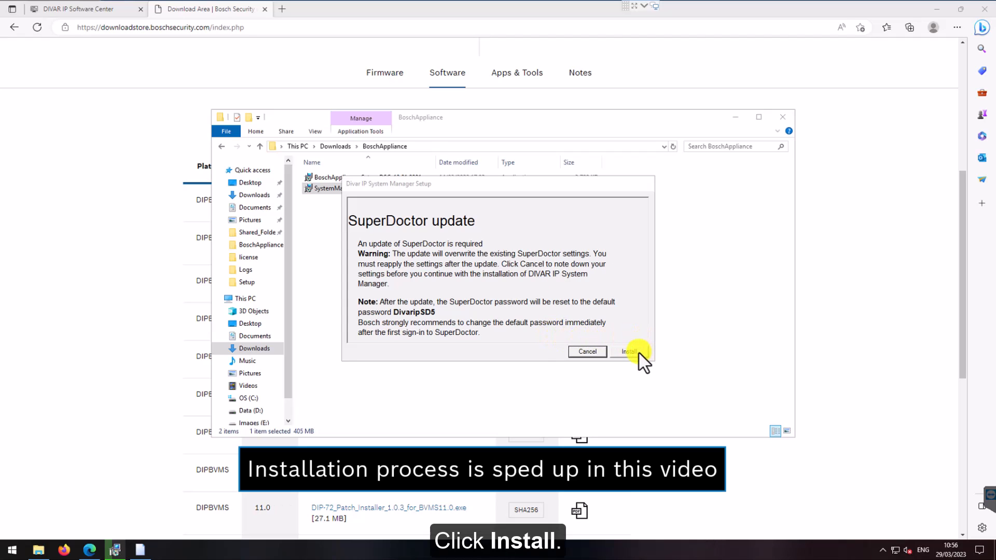
click(628, 352)
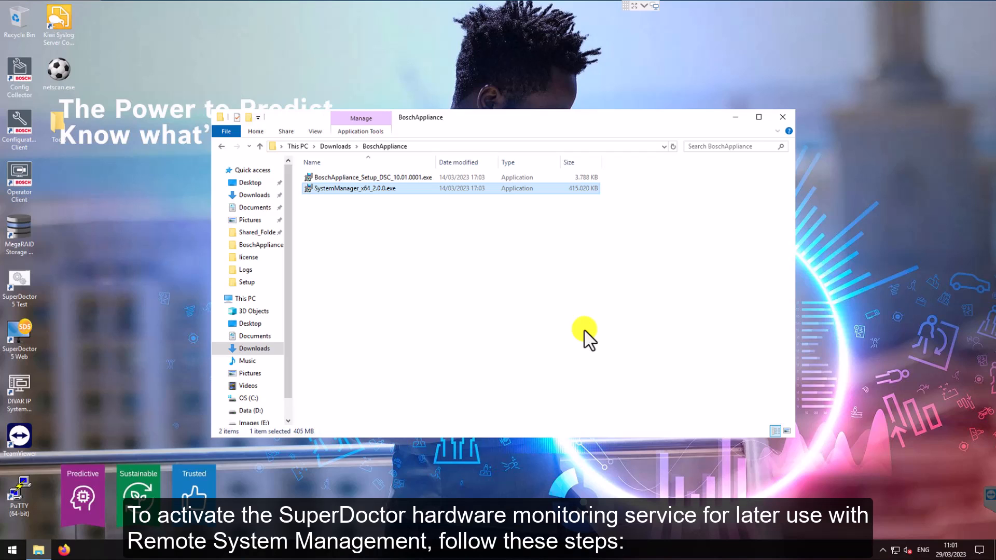
mouse_move(146, 374)
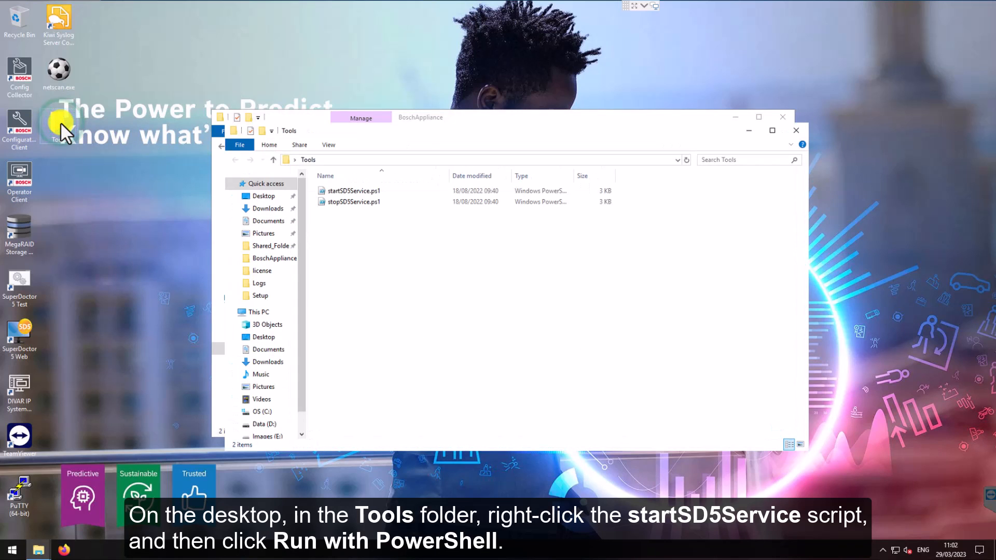
Run startSD5Service.ps1 with PowerShell to start the SuperDoctor service.
right_click(353, 191)
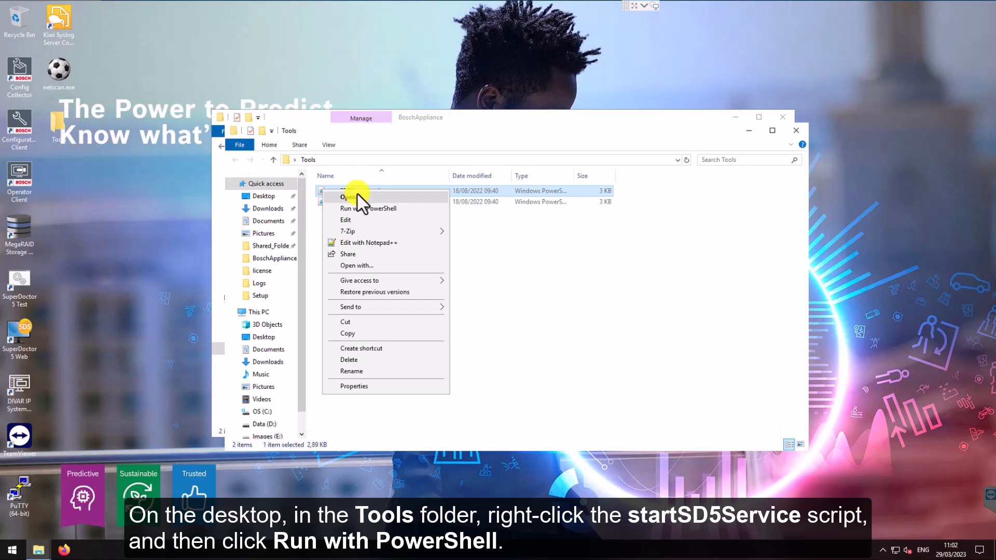
click(368, 208)
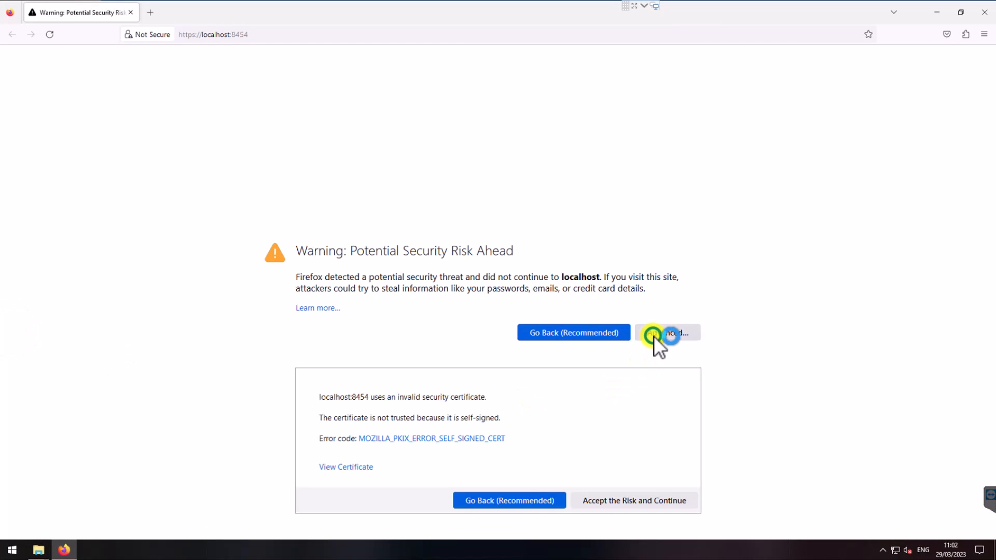
click(633, 500)
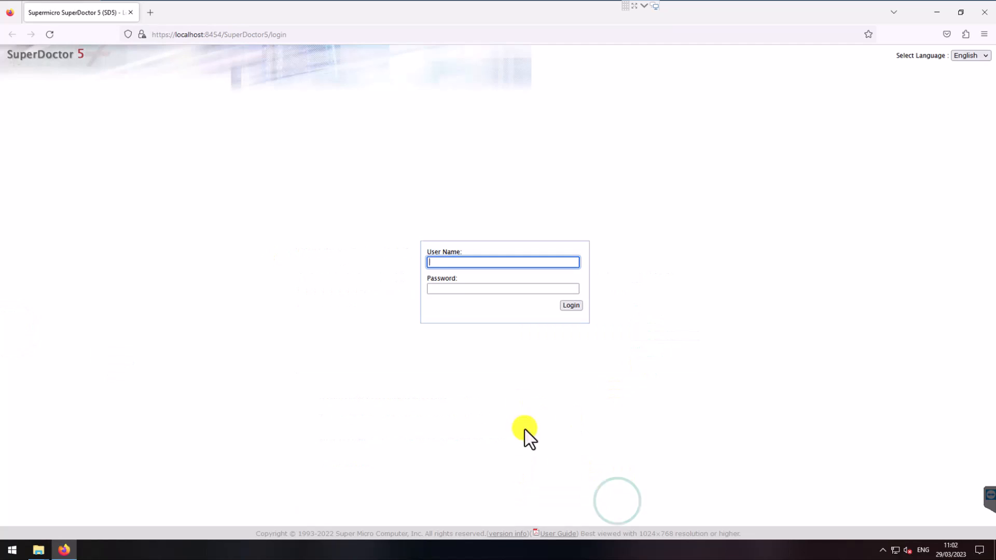
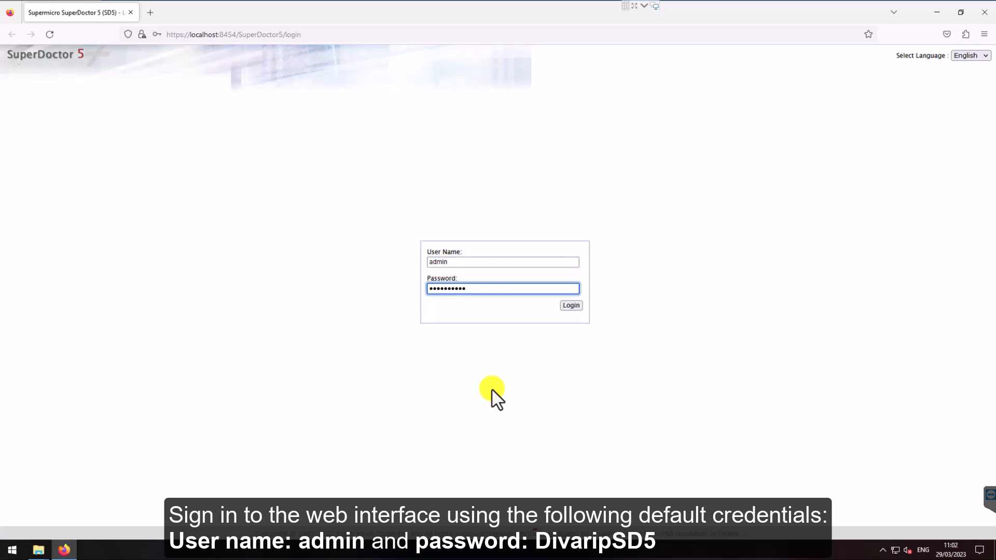
click(570, 305)
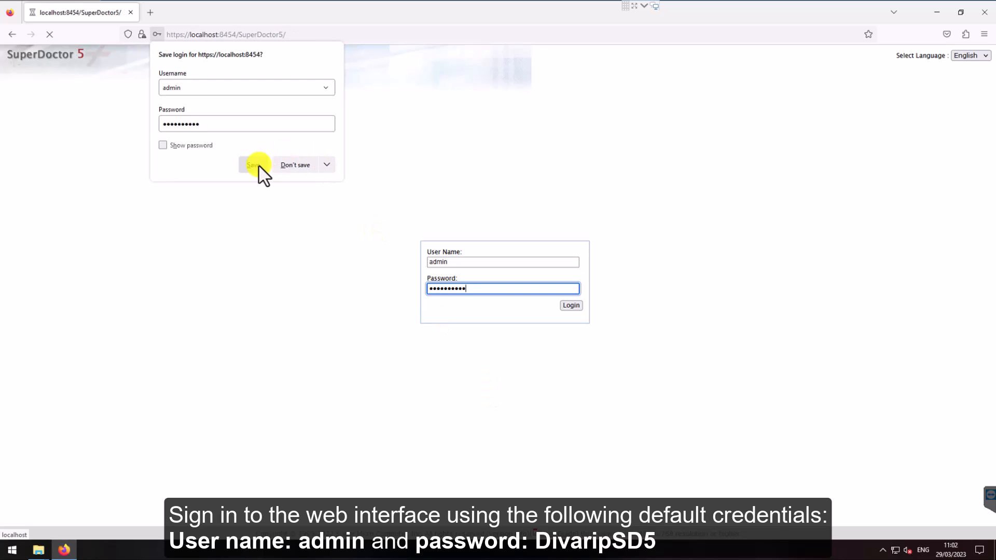
click(570, 305)
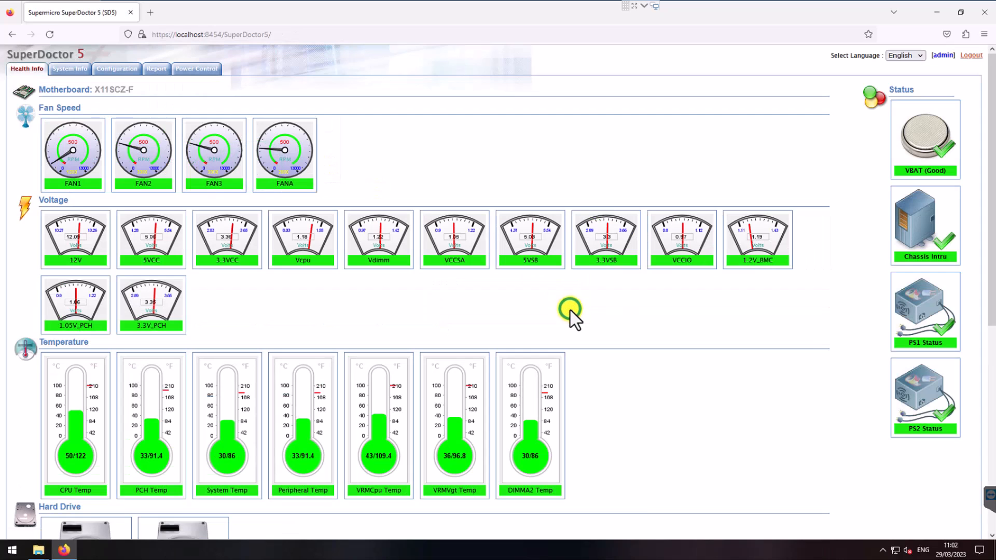
click(118, 68)
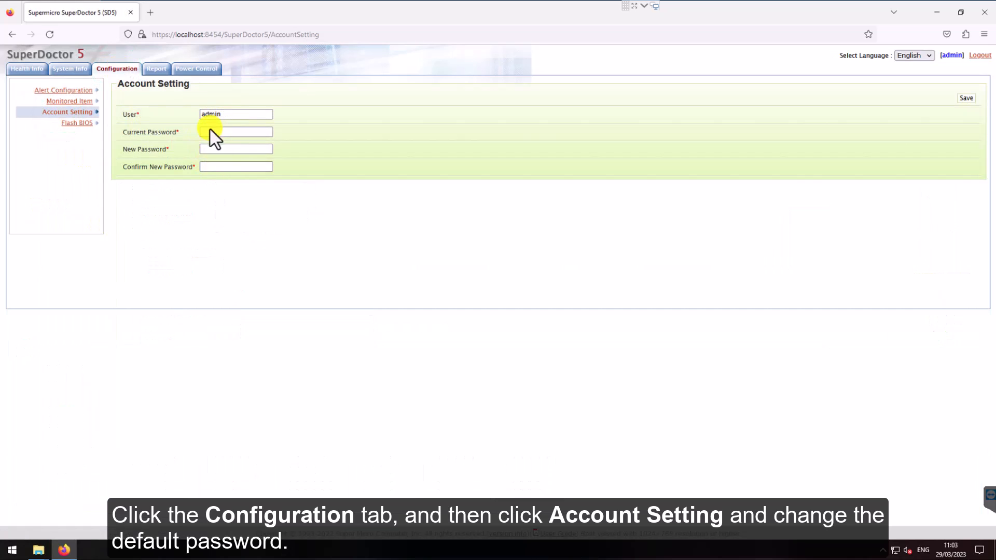
mouse_move(379, 109)
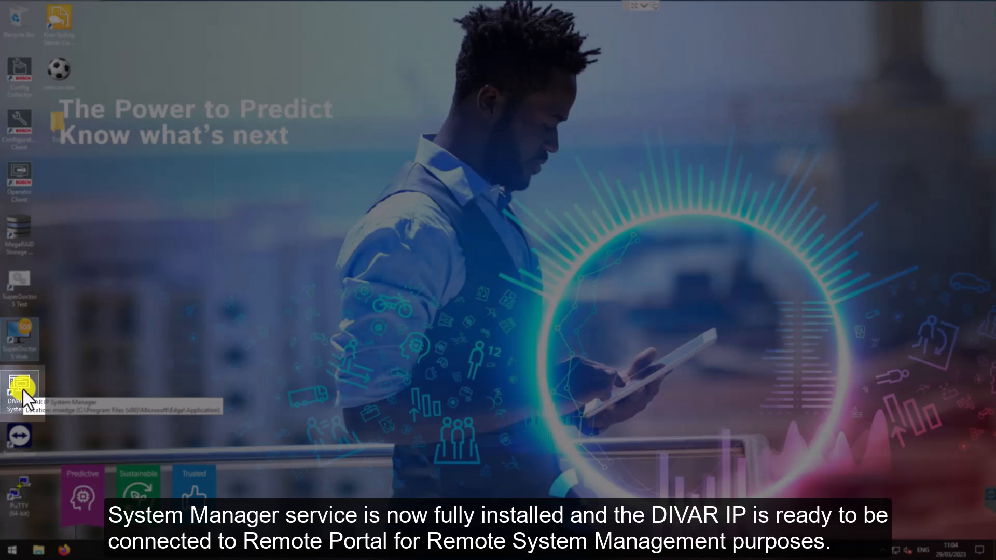
double_click(18, 387)
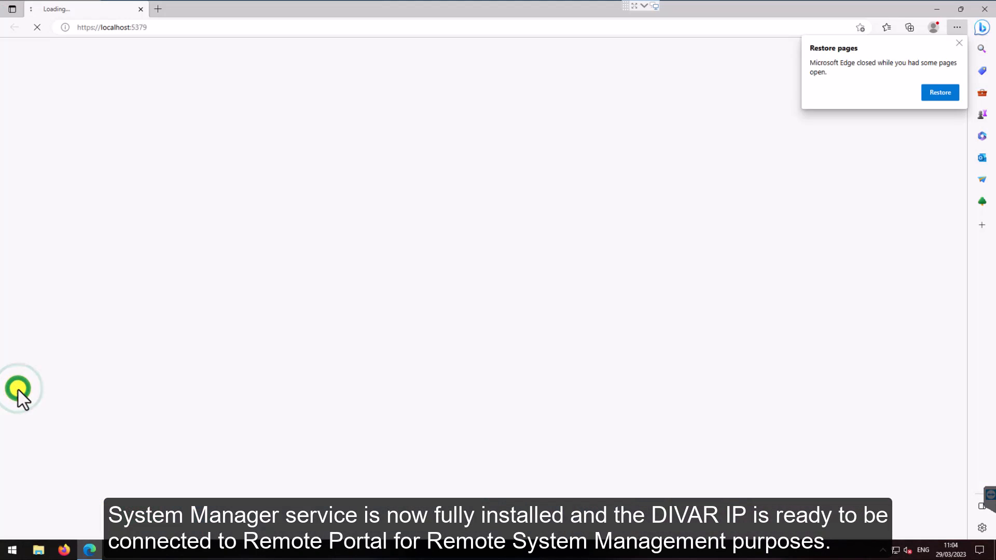